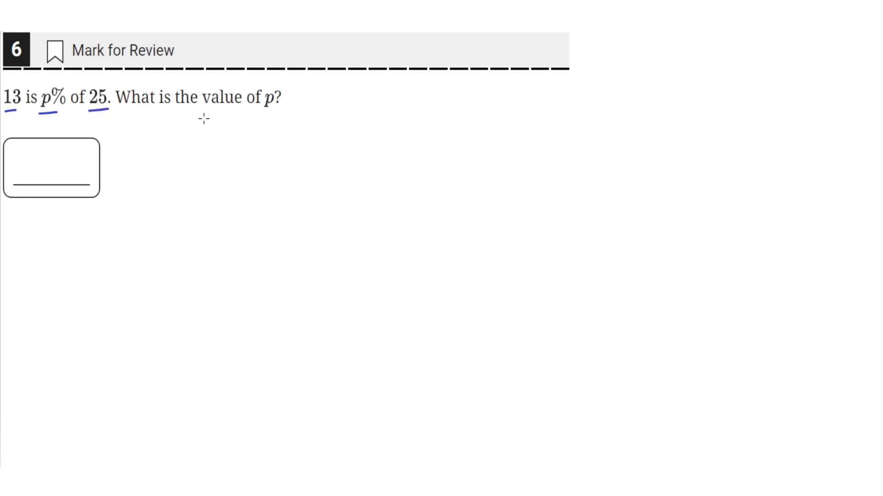
Underline "value of p" in the question text with a hand-drawn stroke.
left_click_drag(209, 115, 265, 111)
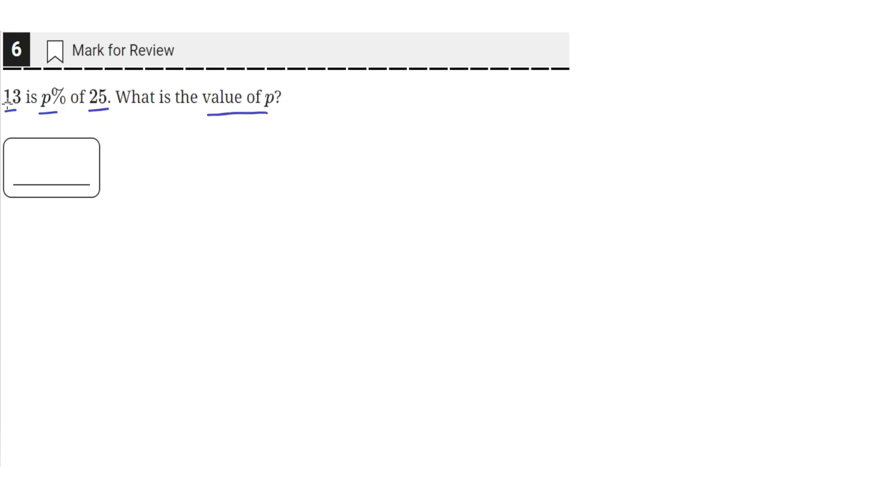
mouse_move(152, 168)
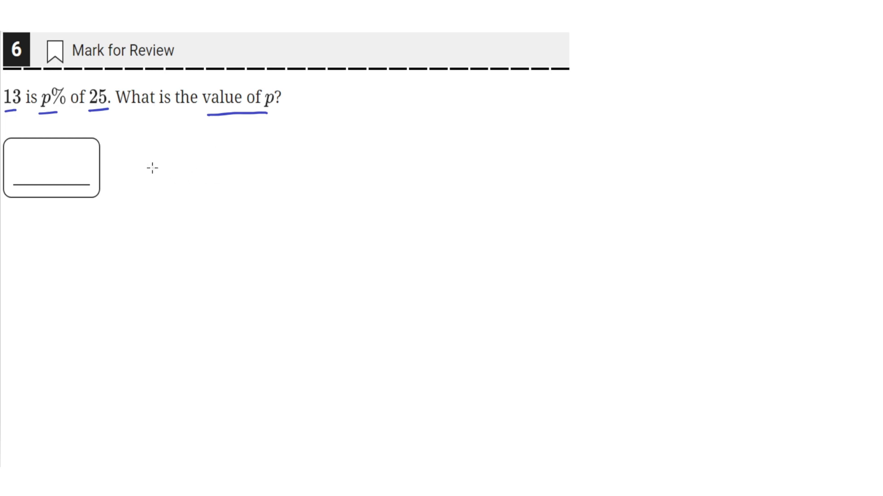
mouse_move(201, 157)
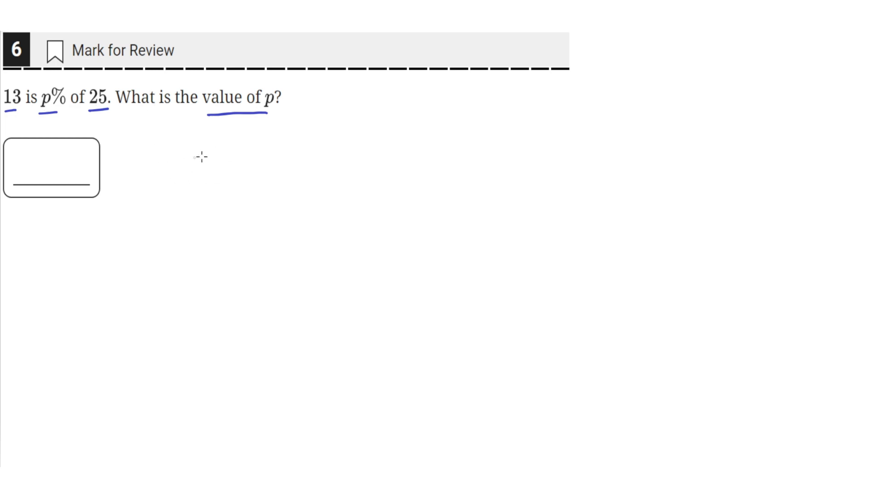
Handwrite "p · 25 = 13" to the right of the answer box.
left_click_drag(188, 153, 187, 180)
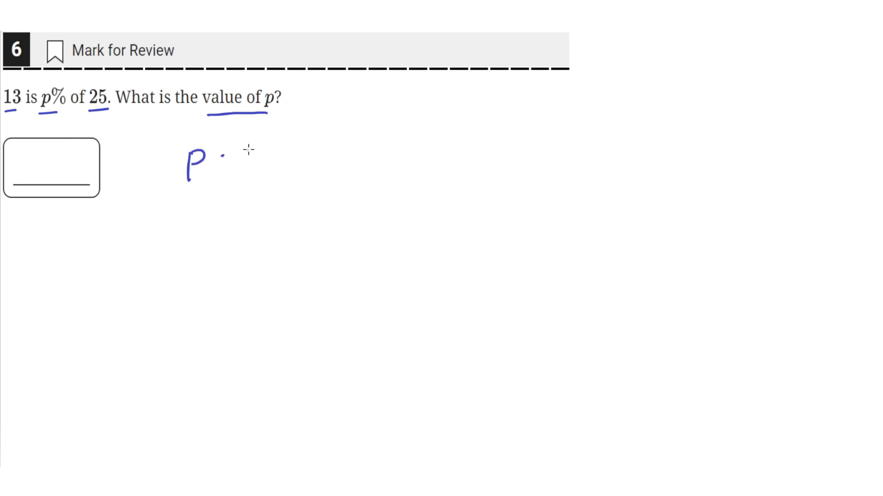
left_click_drag(236, 155, 285, 158)
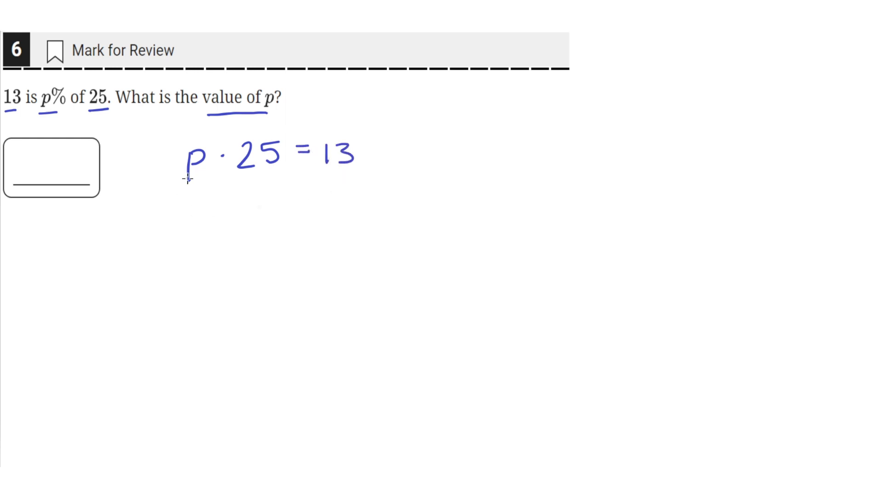
mouse_move(243, 173)
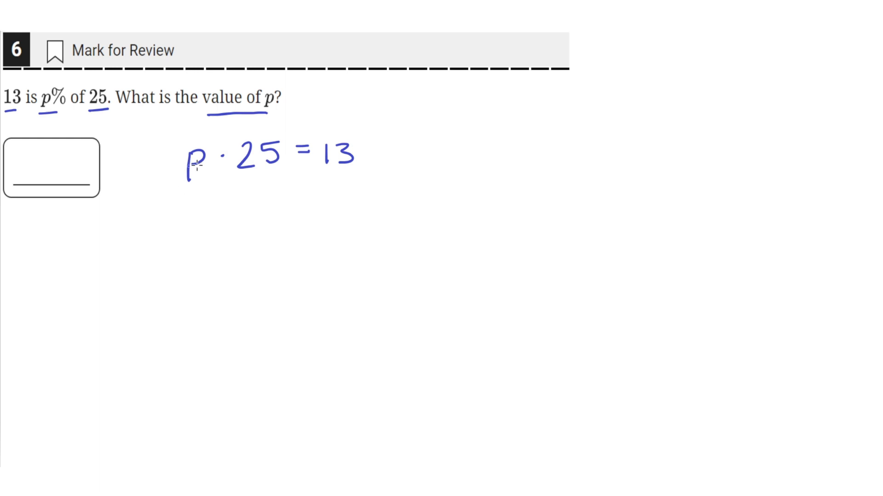
mouse_move(194, 141)
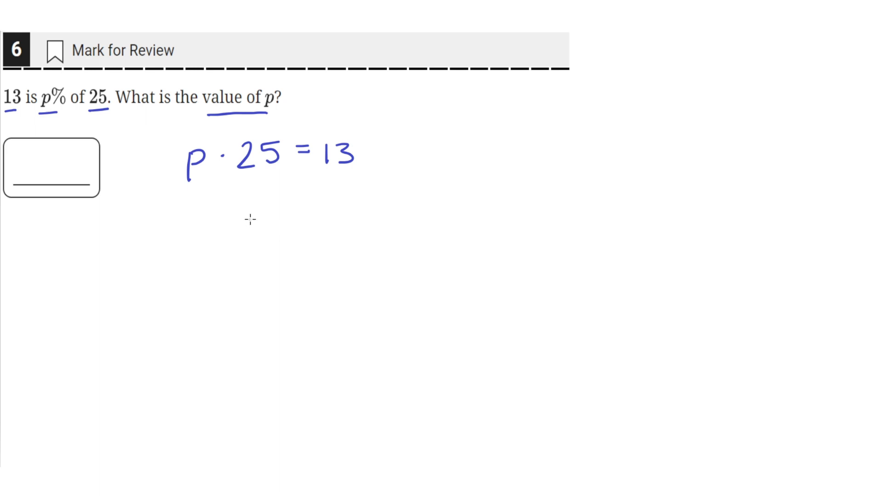
mouse_move(235, 174)
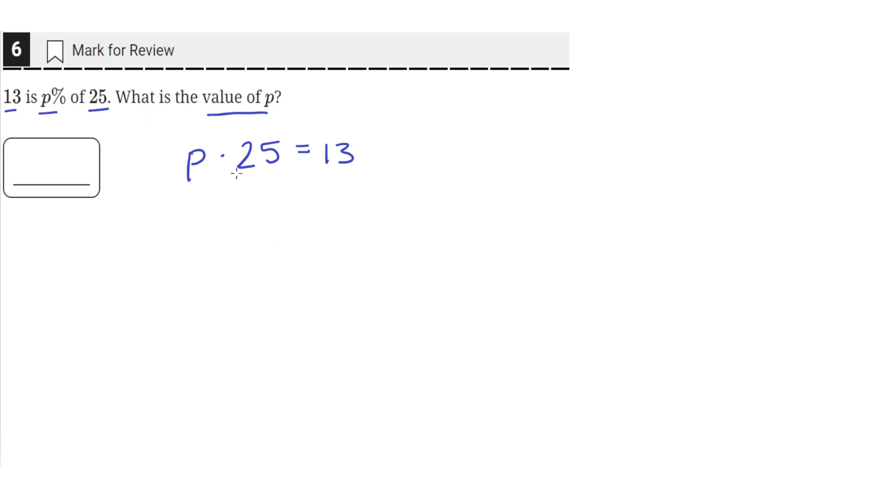
mouse_move(245, 213)
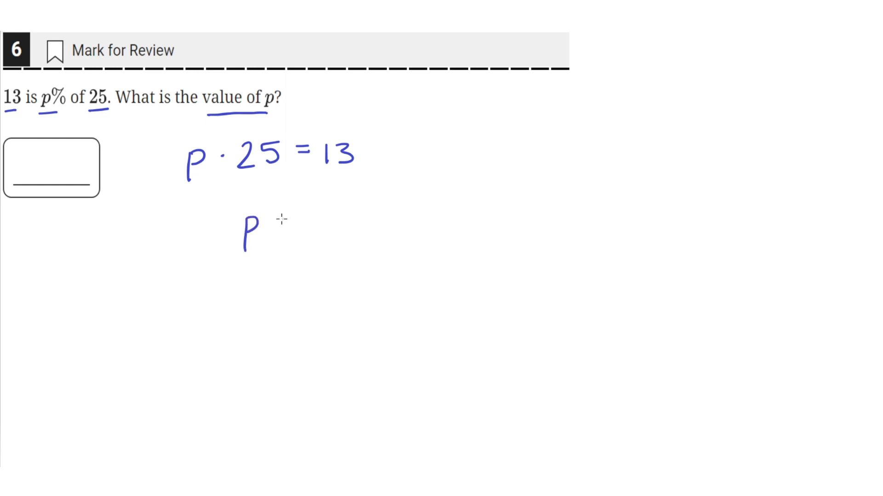
Write p = 13/25 = 52% below the equation and 52 in the answer box.
left_click_drag(281, 223, 295, 222)
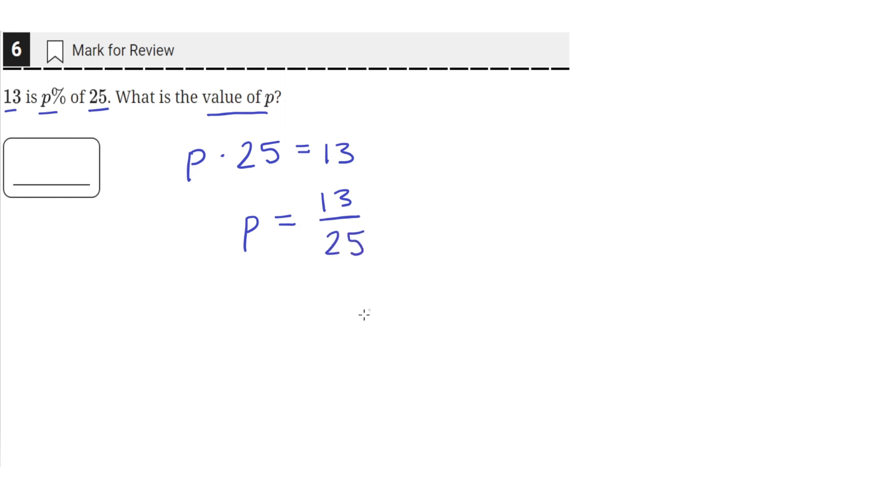
mouse_move(260, 313)
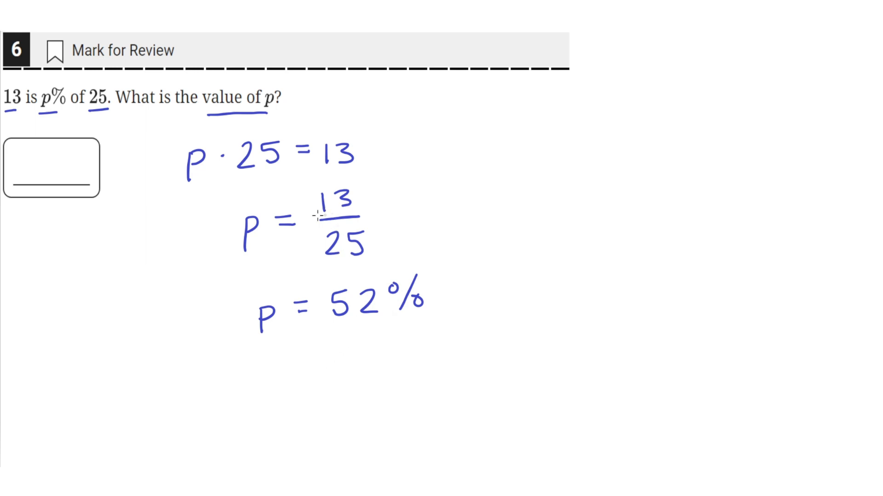
mouse_move(332, 307)
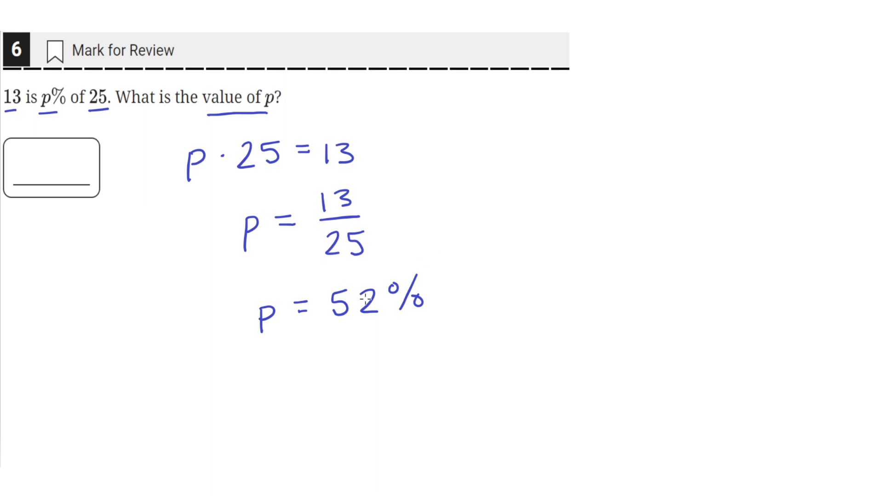
mouse_move(48, 159)
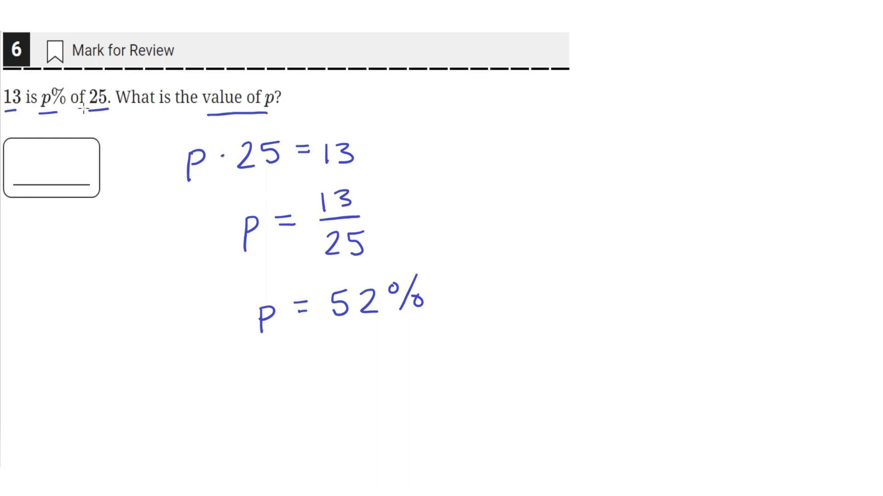
mouse_move(40, 162)
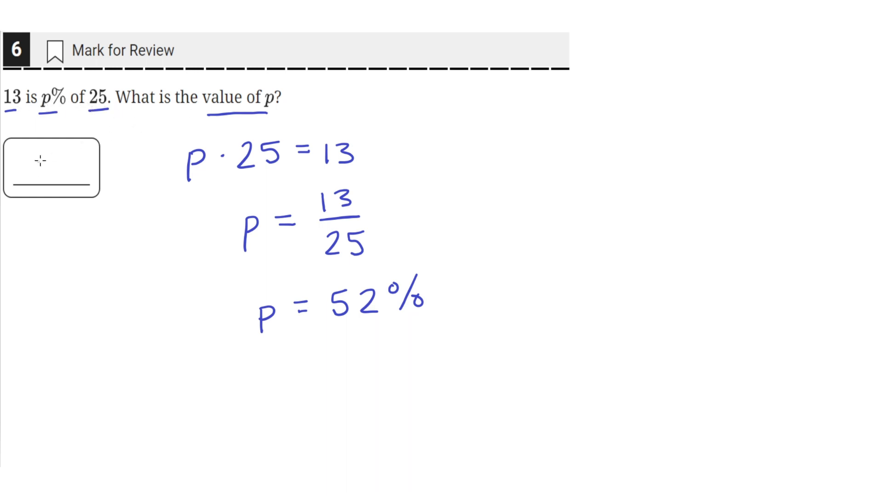
type("52")
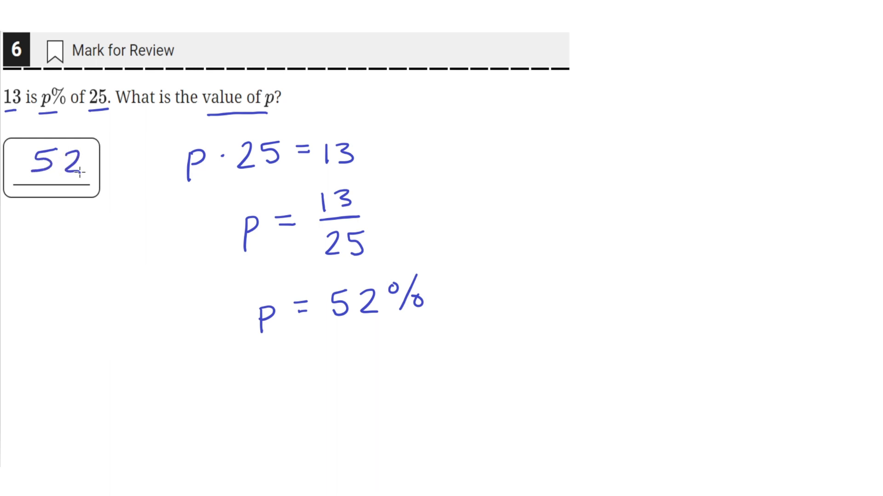